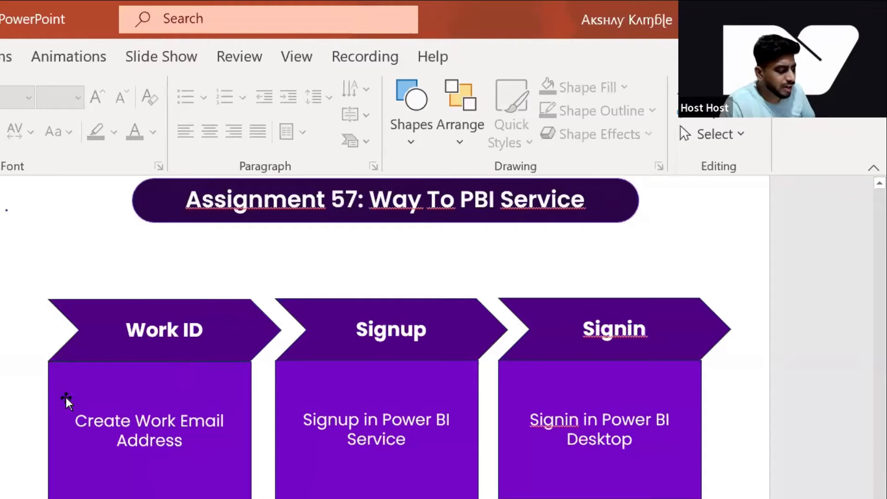
pyautogui.moveTo(210, 282)
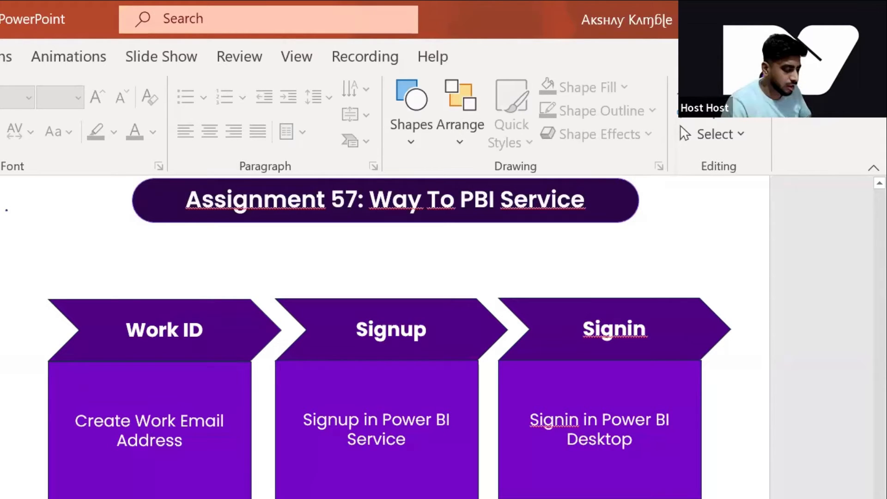
pyautogui.moveTo(142, 396)
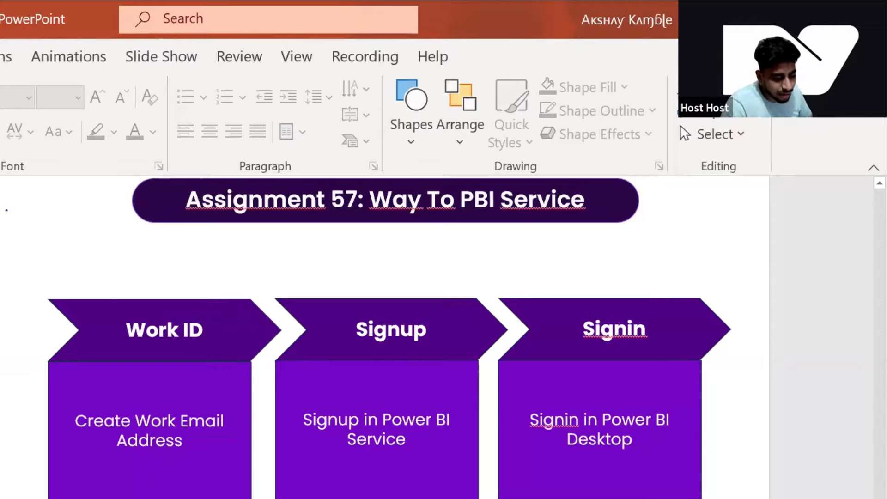
pyautogui.moveTo(342, 370)
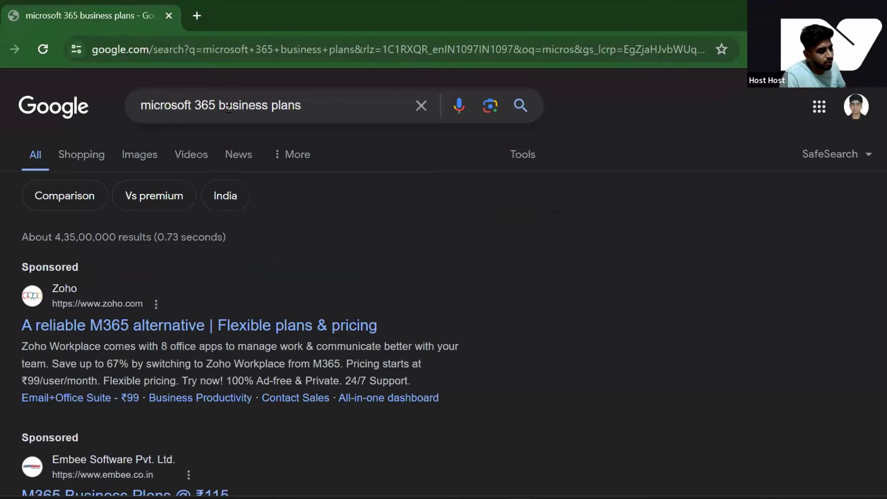
pyautogui.moveTo(330, 109)
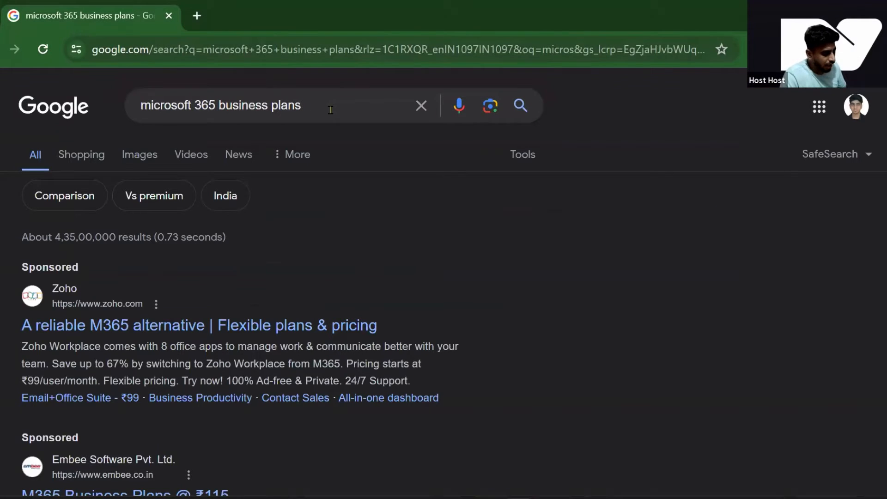
# Scroll the Google results and go to Microsoft's 'Compare All Microsoft 365 Plans' page
pyautogui.scroll(-3)
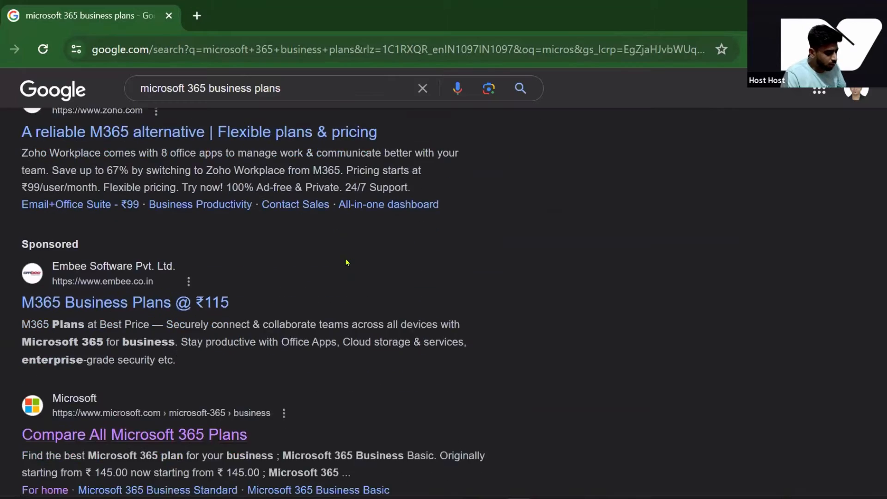
pyautogui.scroll(-3)
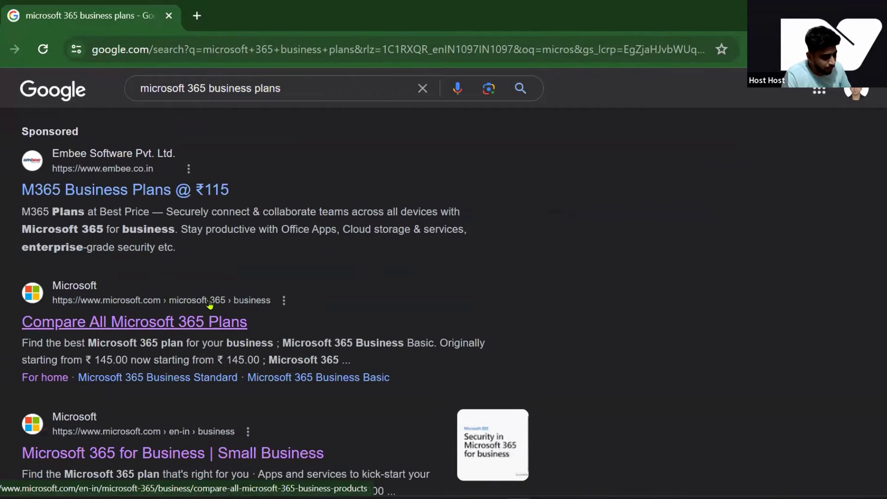
pyautogui.moveTo(160, 286)
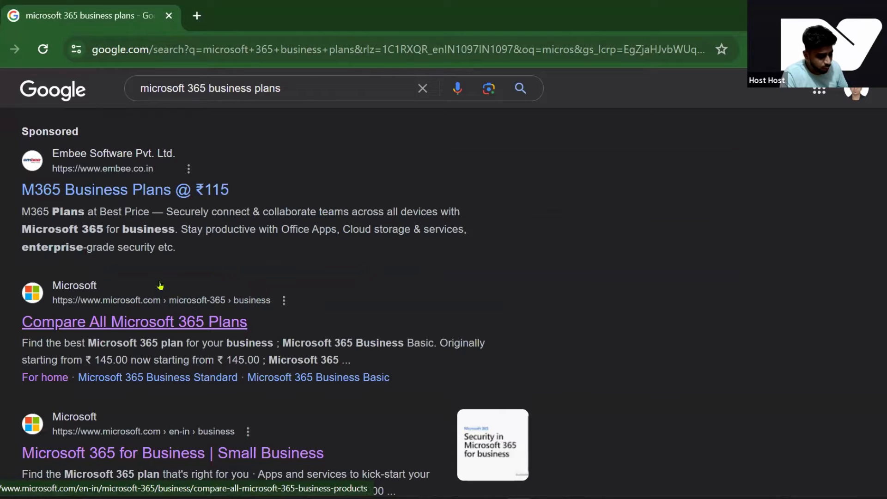
pyautogui.moveTo(165, 322)
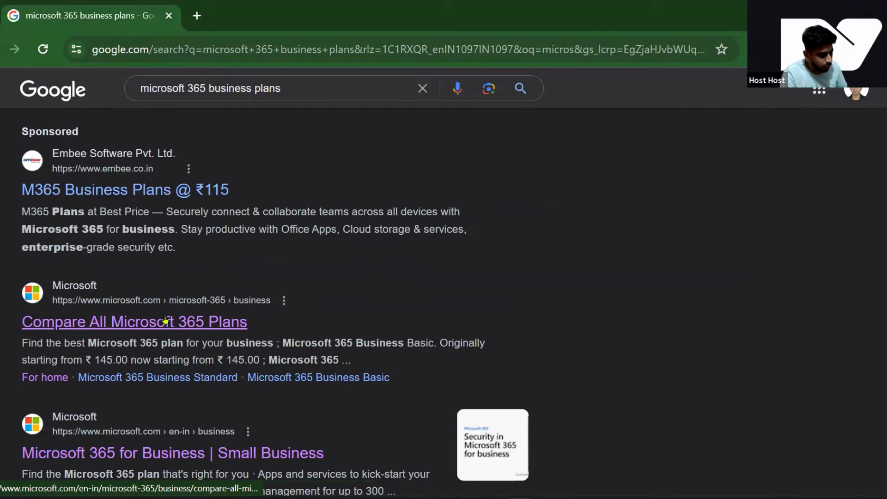
pyautogui.click(134, 322)
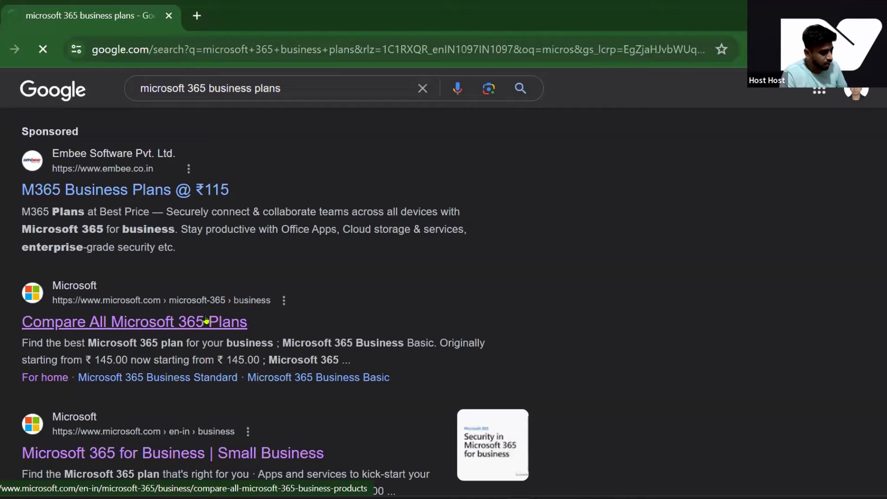
# Scroll the comparison page to the Basic, Standard, Premium and Apps prices and one-month trial links
pyautogui.click(134, 321)
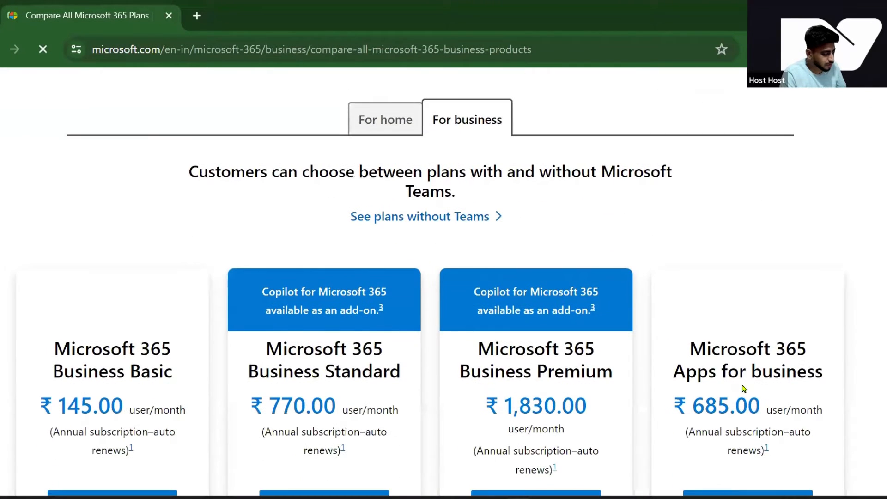
pyautogui.scroll(-3)
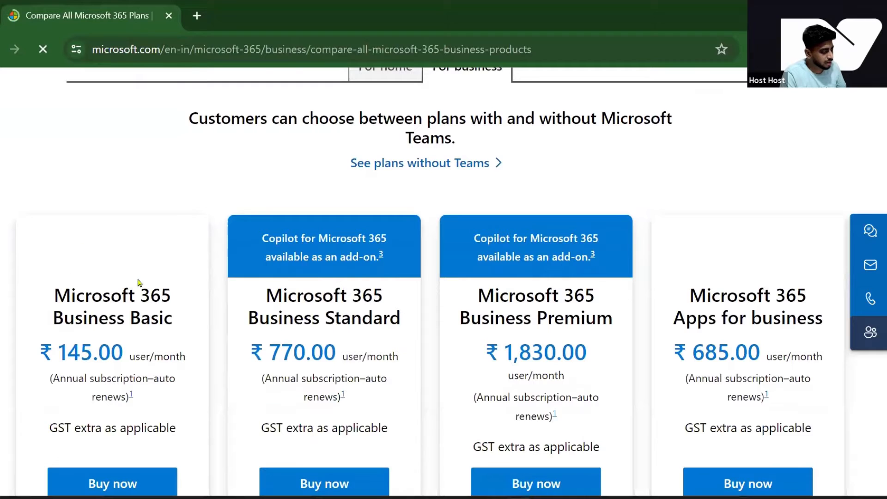
pyautogui.scroll(-3)
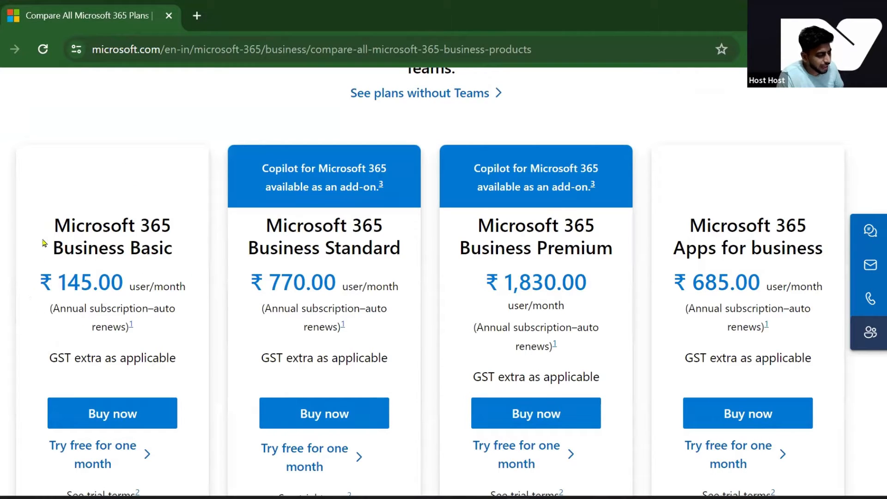
pyautogui.moveTo(288, 255)
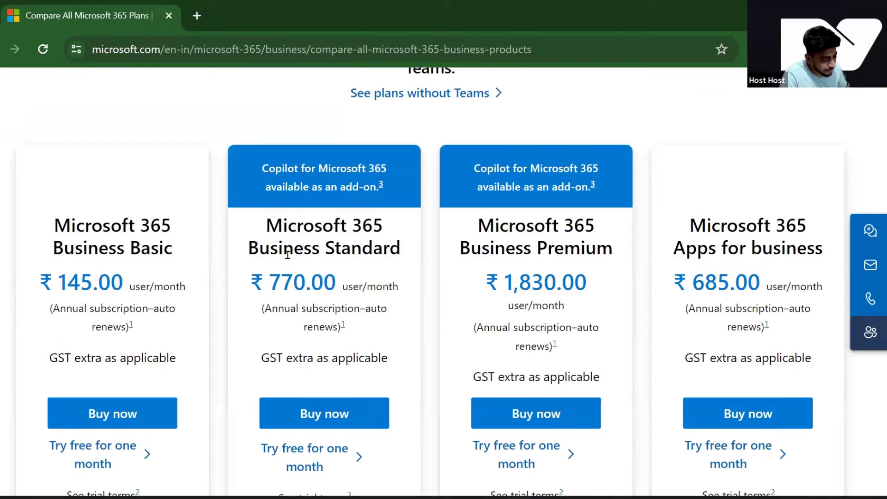
pyautogui.moveTo(632, 315)
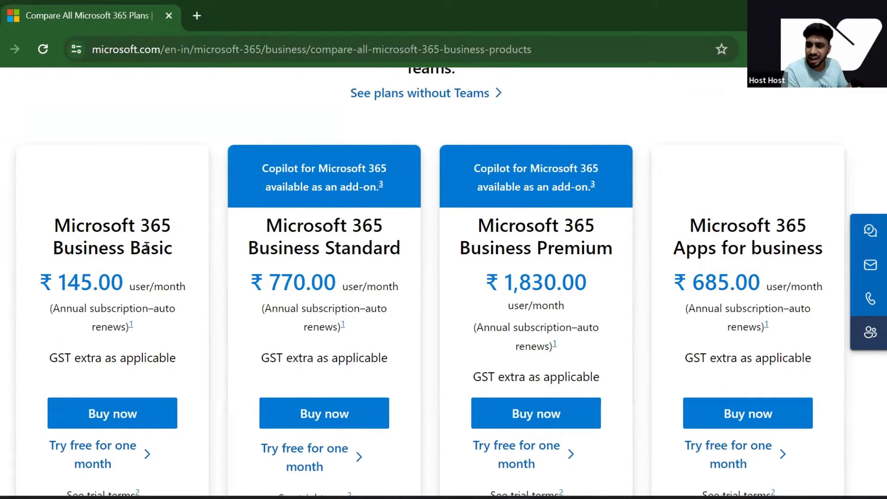
pyautogui.moveTo(134, 352)
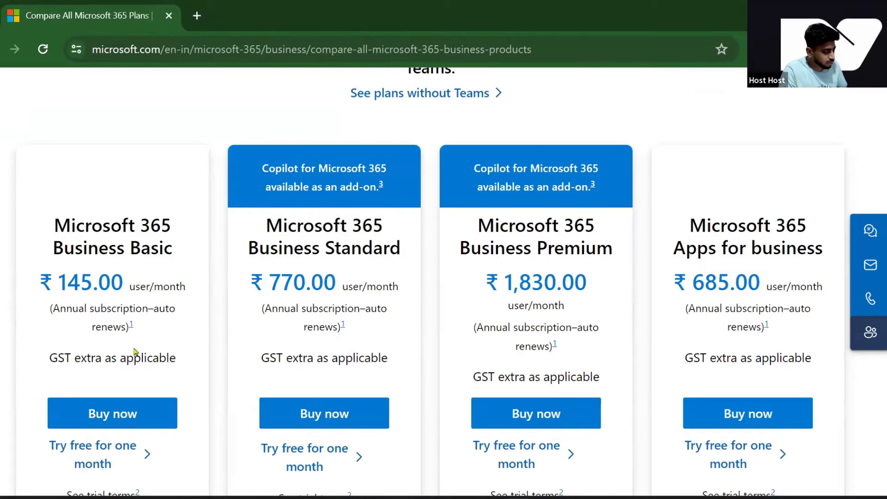
pyautogui.scroll(-3)
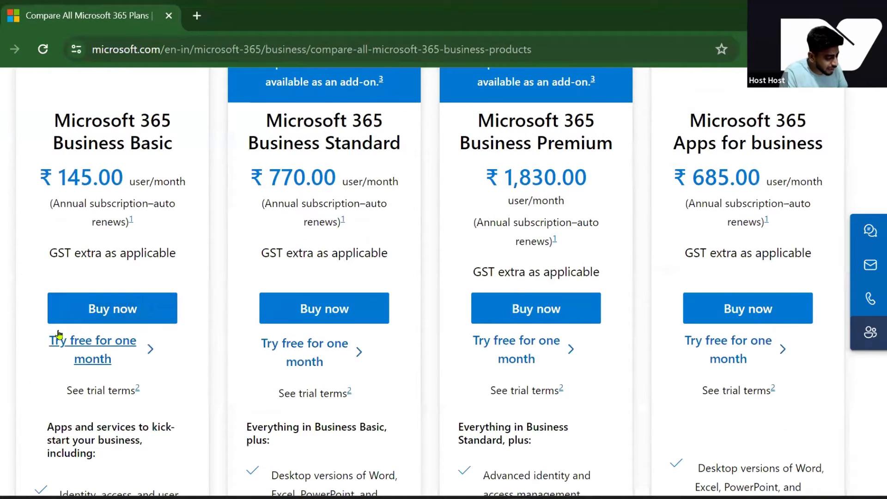
pyautogui.moveTo(93, 349)
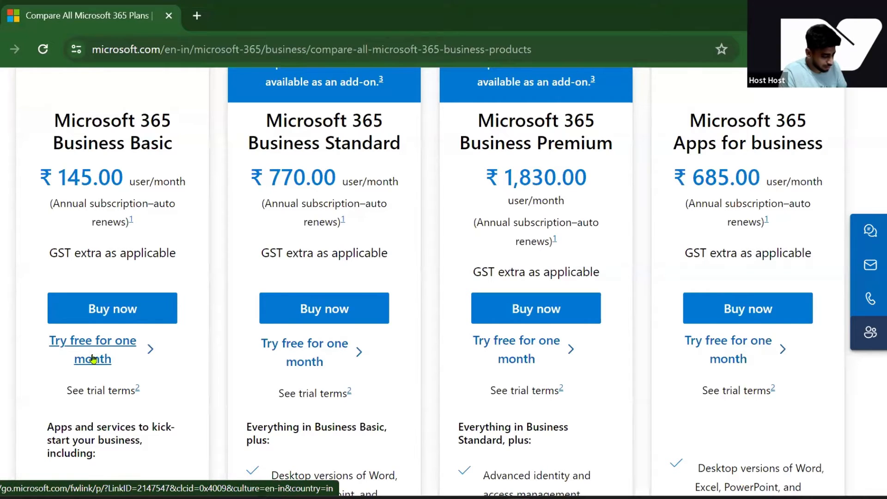
pyautogui.click(93, 350)
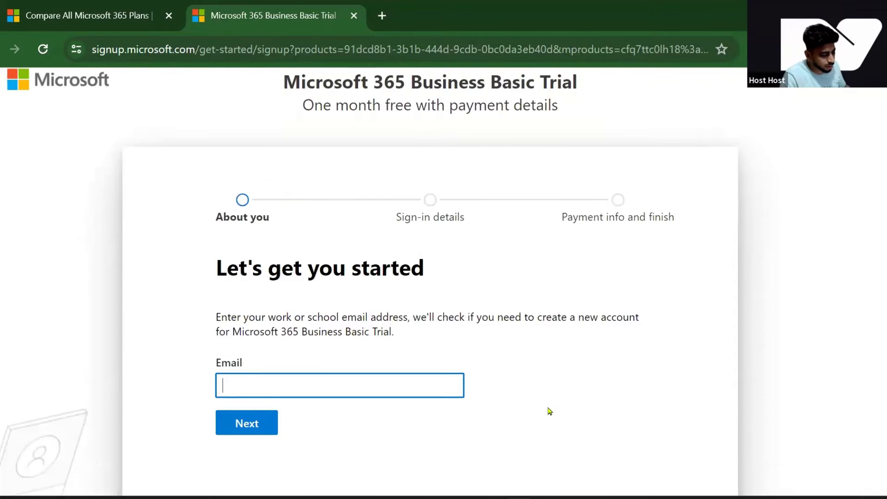
pyautogui.scroll(-3)
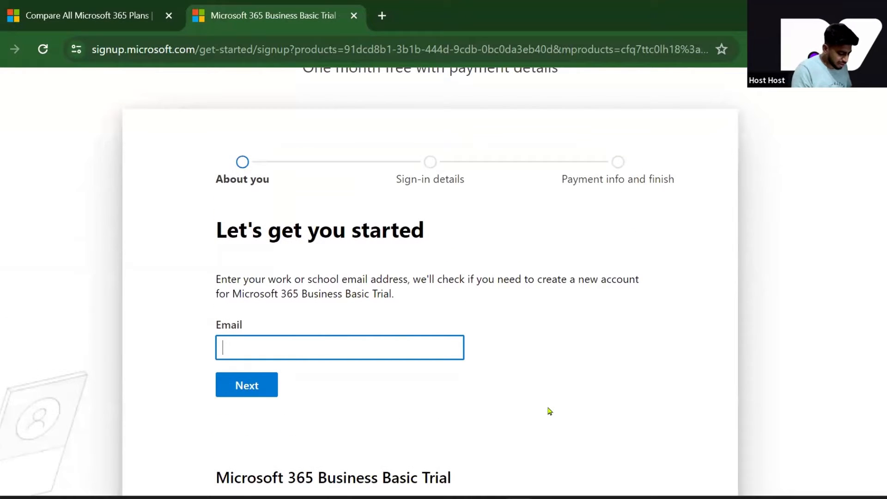
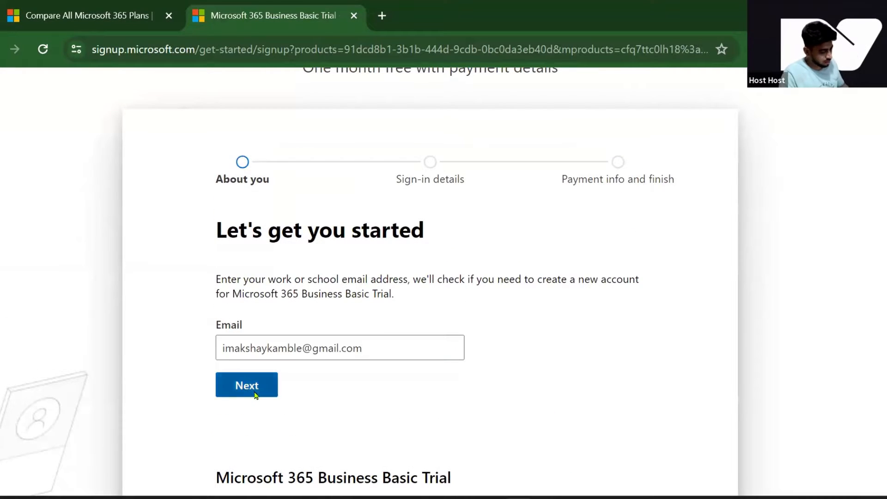
pyautogui.click(245, 384)
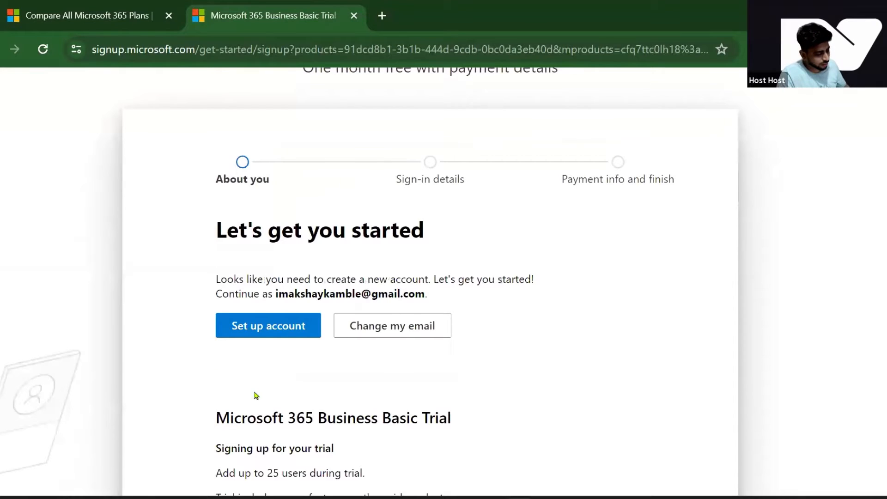
pyautogui.moveTo(269, 271)
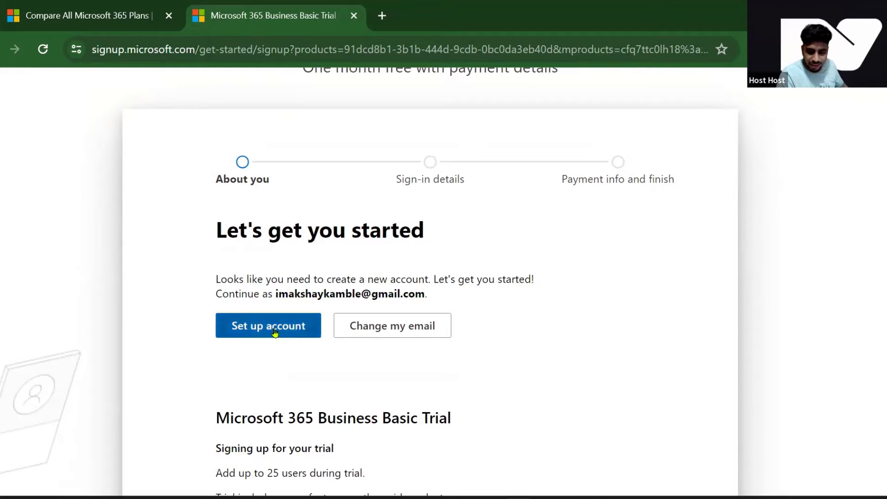
# Proceed to create a new account and submit the filled 'Tell us about yourself' form
pyautogui.click(268, 326)
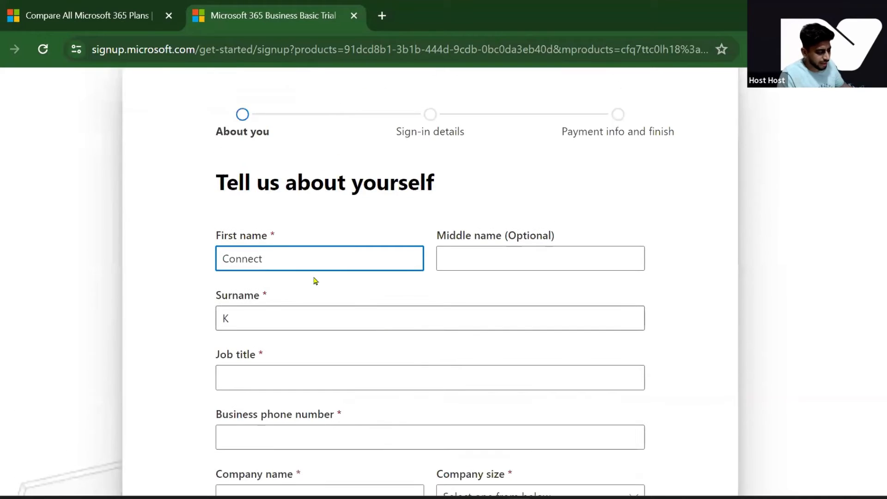
pyautogui.scroll(-3)
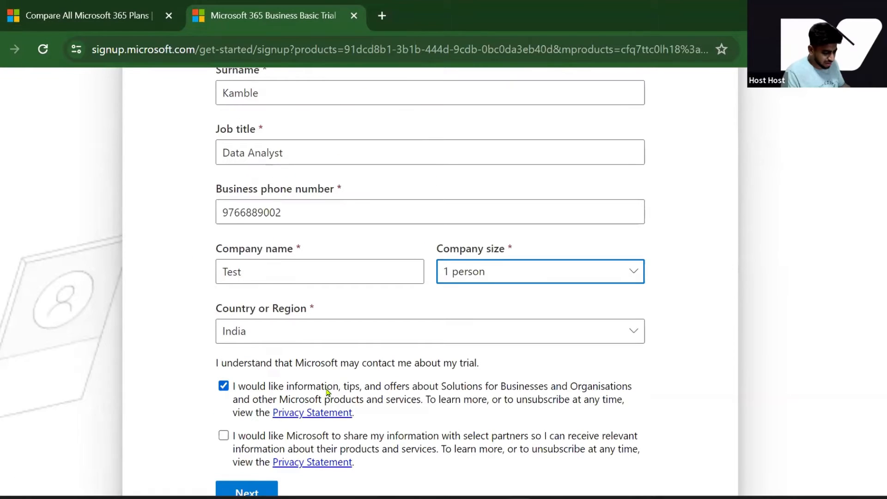
pyautogui.scroll(-3)
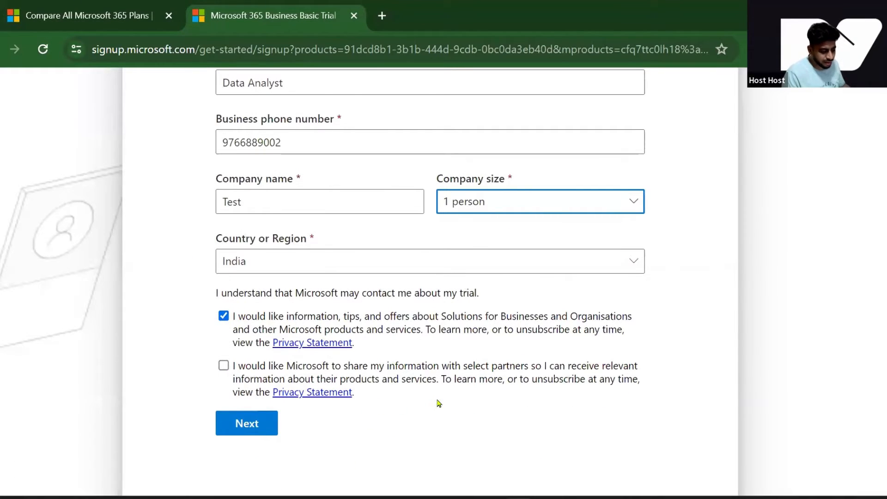
pyautogui.moveTo(430, 399)
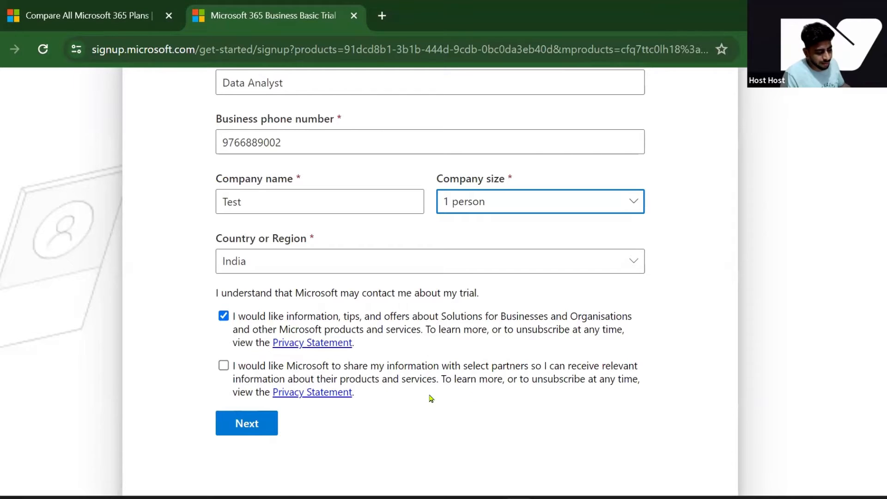
pyautogui.click(246, 423)
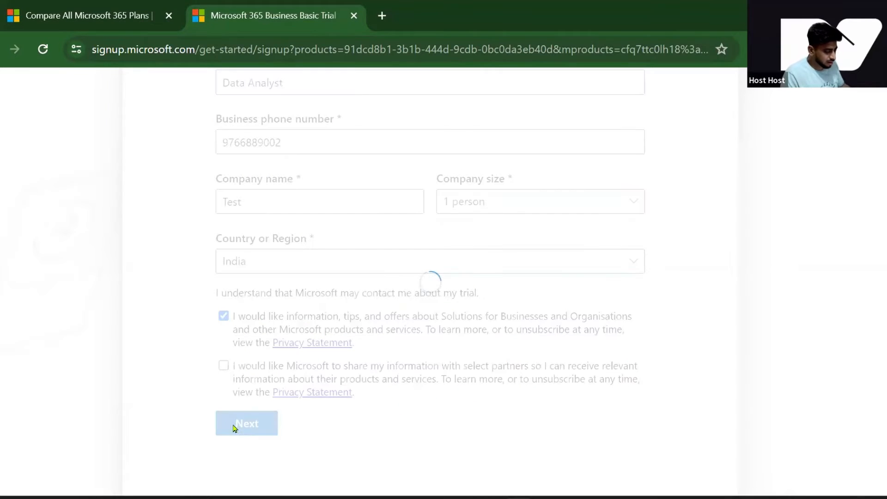
# Have a code texted to the phone, enter it and verify the phone number
pyautogui.click(246, 423)
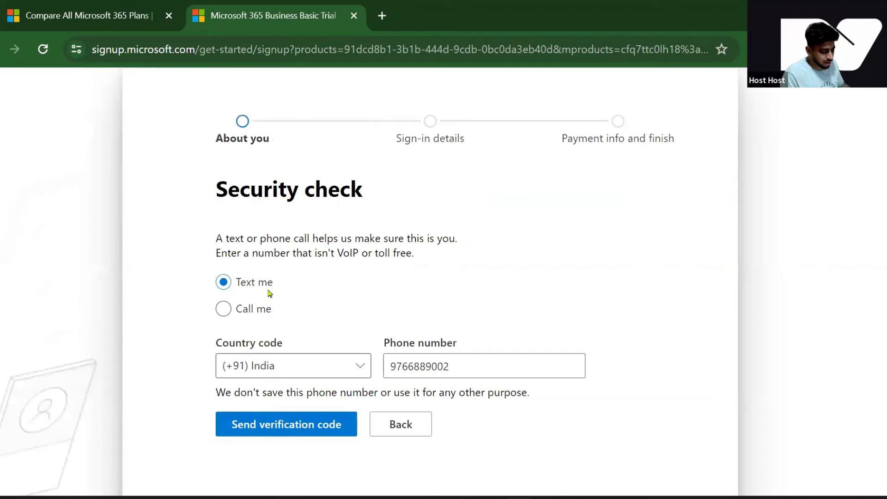
pyautogui.click(285, 425)
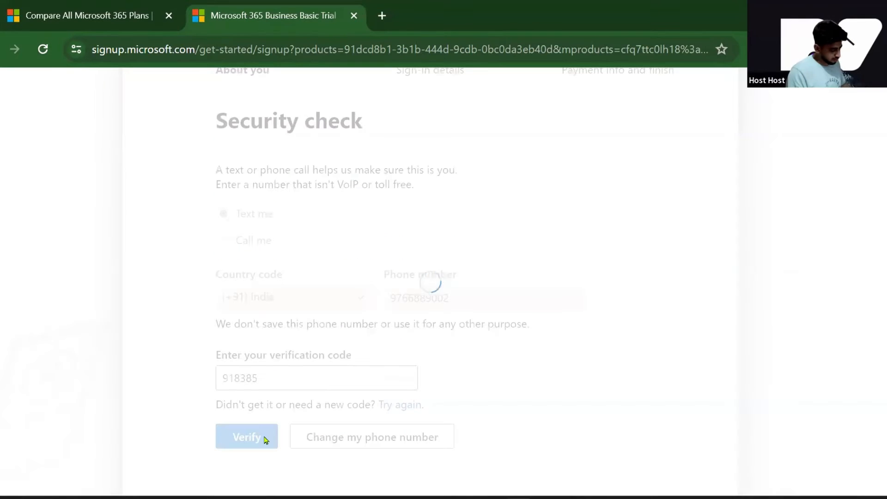
pyautogui.click(246, 436)
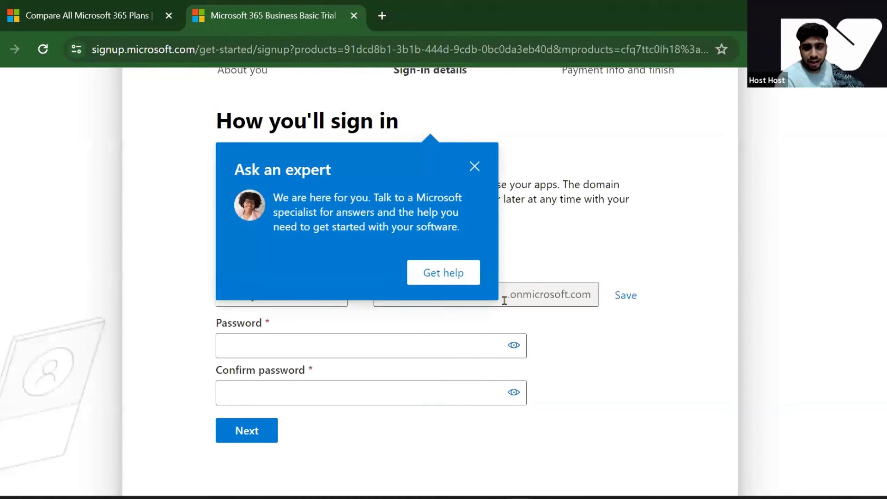
pyautogui.moveTo(483, 155)
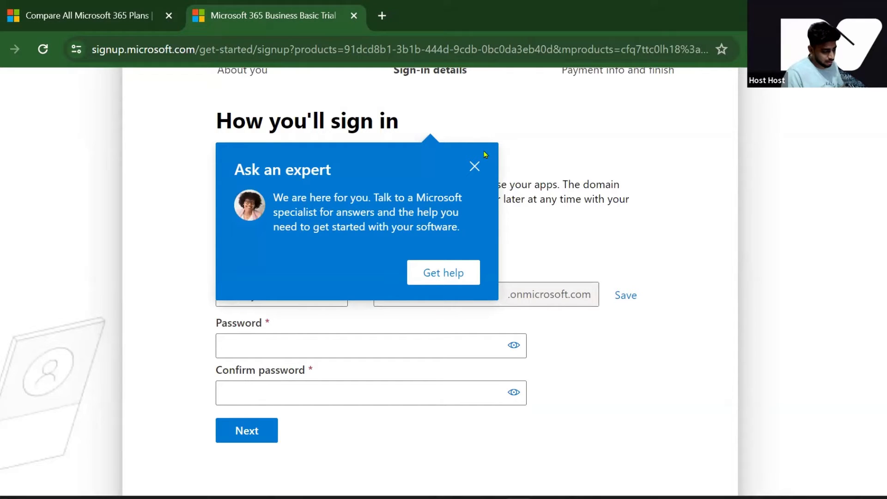
# Dismiss the Ask an expert popup and save username 'akshay' with a custom onmicrosoft.com domain
pyautogui.click(474, 166)
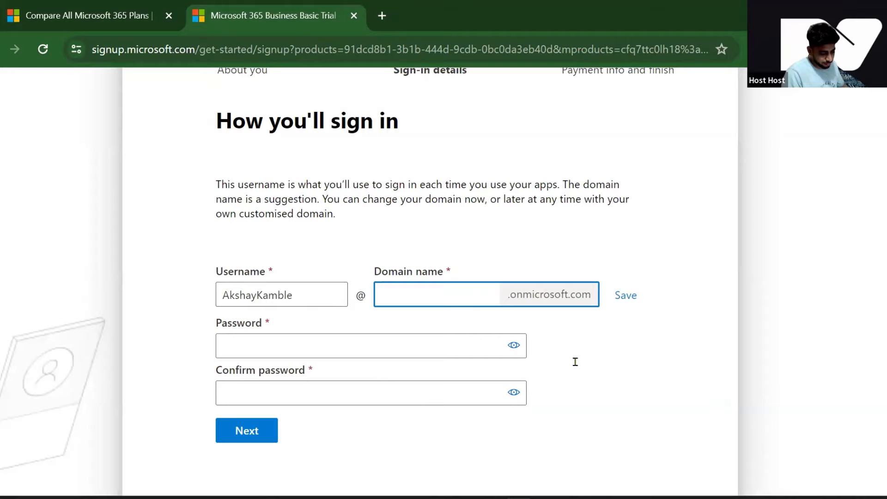
pyautogui.scroll(-3)
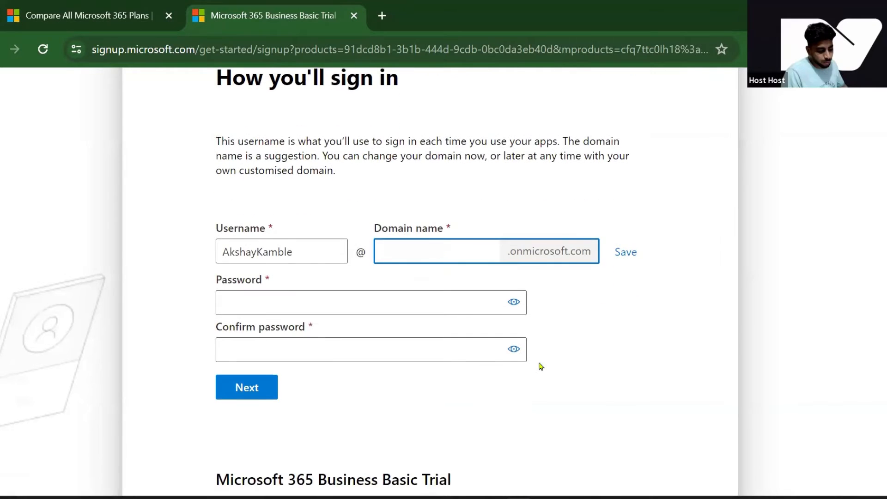
pyautogui.moveTo(472, 288)
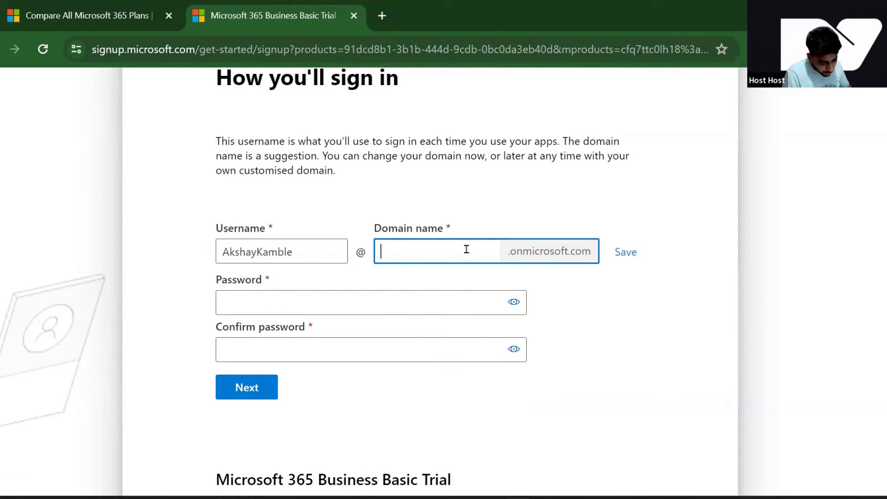
pyautogui.moveTo(504, 206)
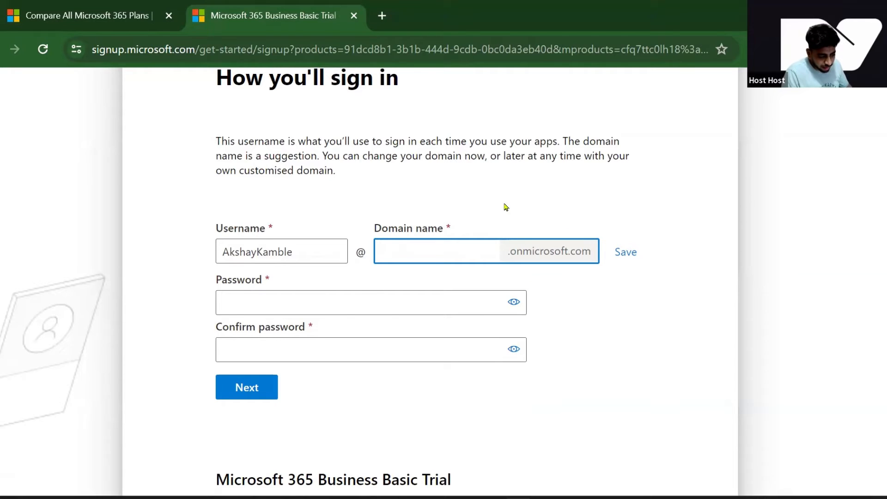
pyautogui.moveTo(506, 273)
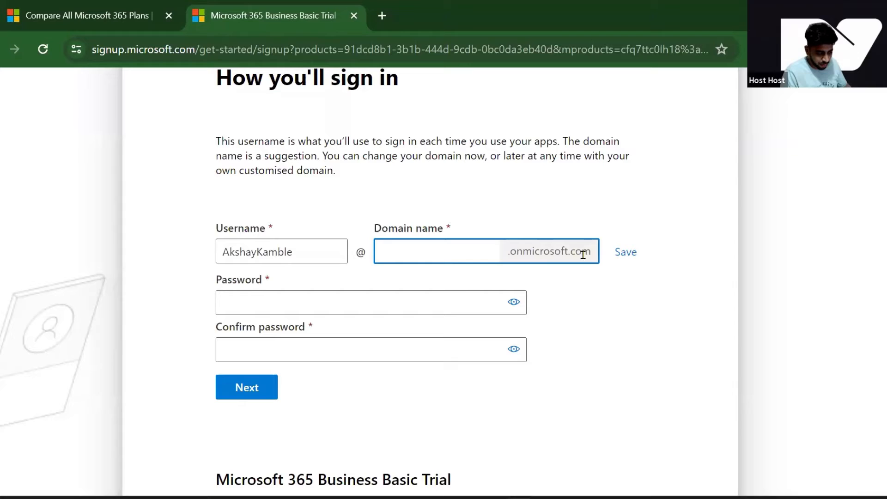
pyautogui.click(436, 251)
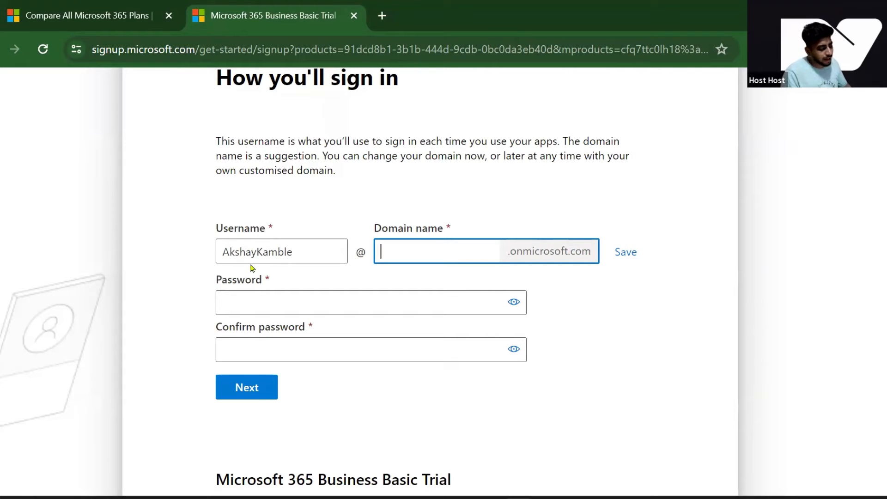
pyautogui.click(246, 387)
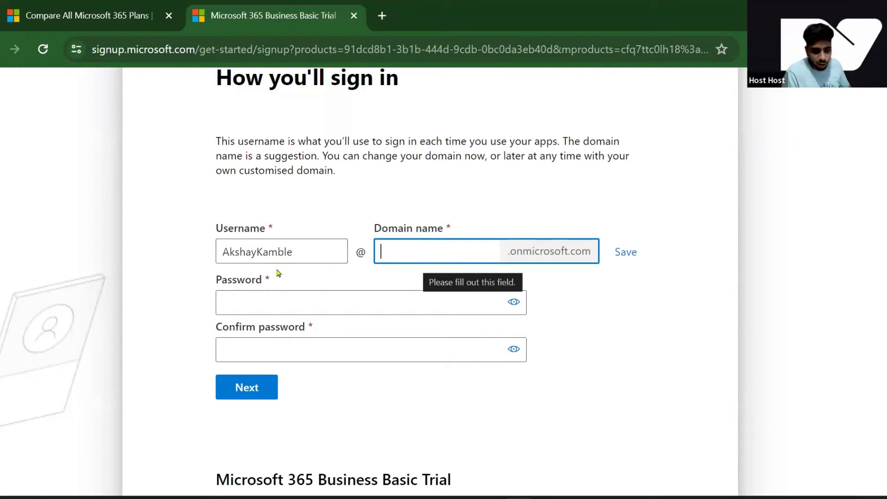
pyautogui.moveTo(656, 256)
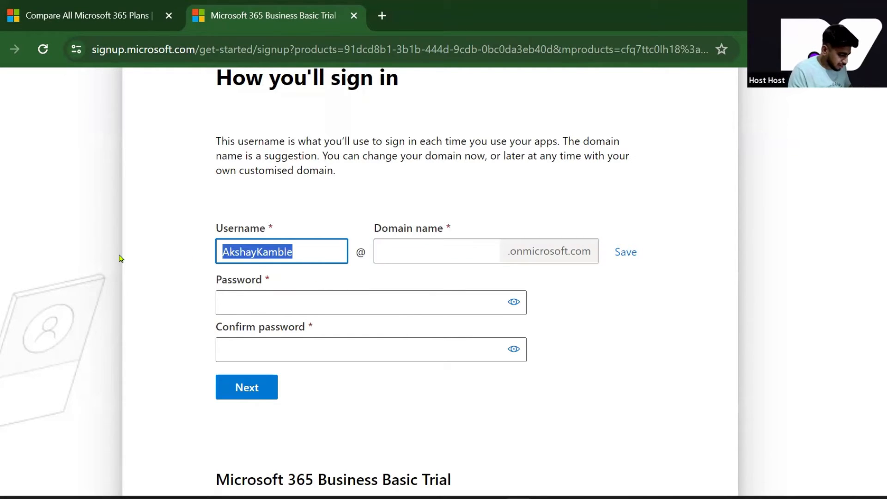
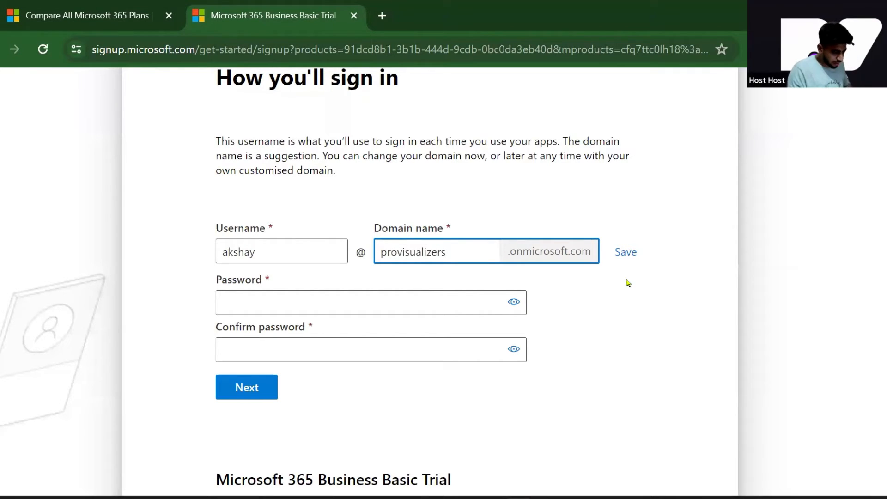
pyautogui.click(626, 252)
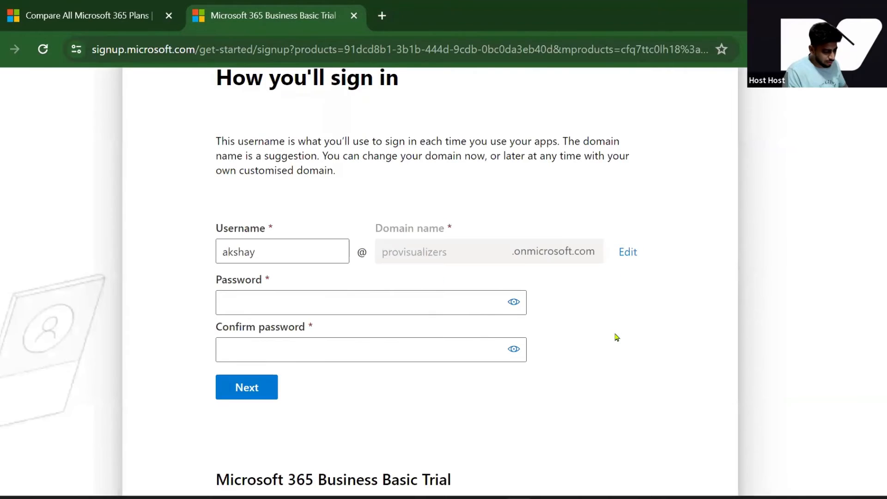
pyautogui.moveTo(450, 261)
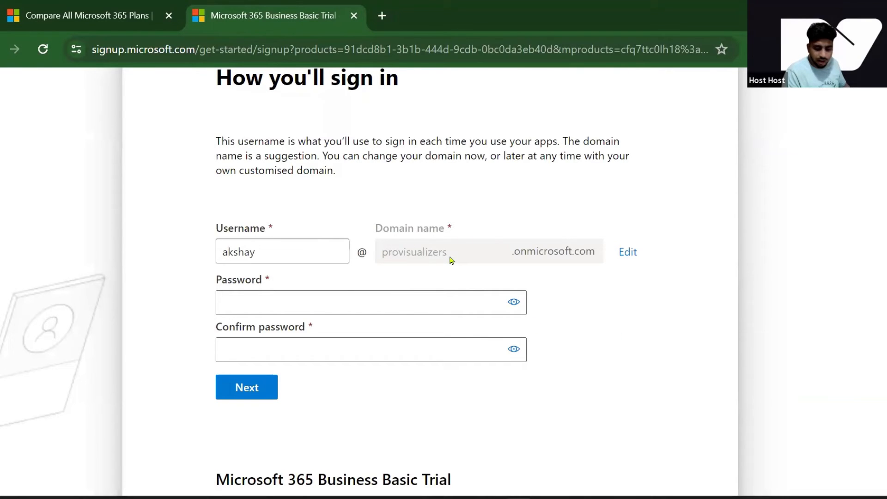
# Enter the account password and submit the sign-in details to create the account
pyautogui.click(370, 301)
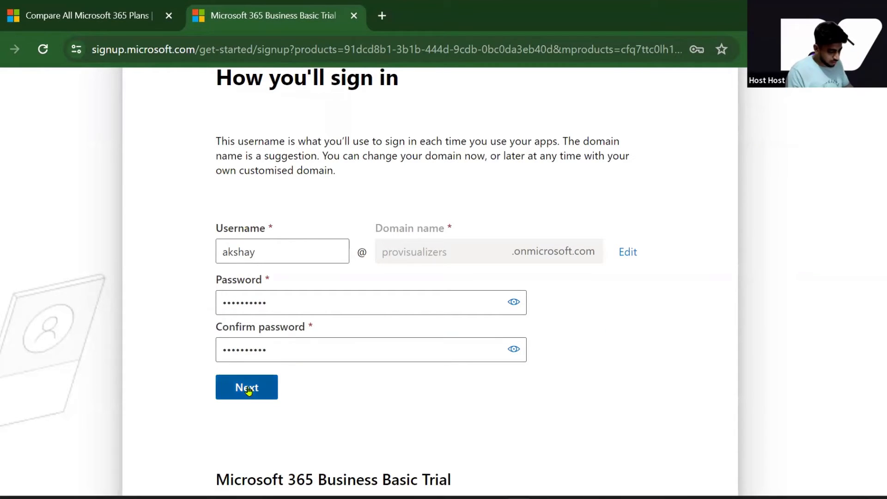
pyautogui.click(246, 387)
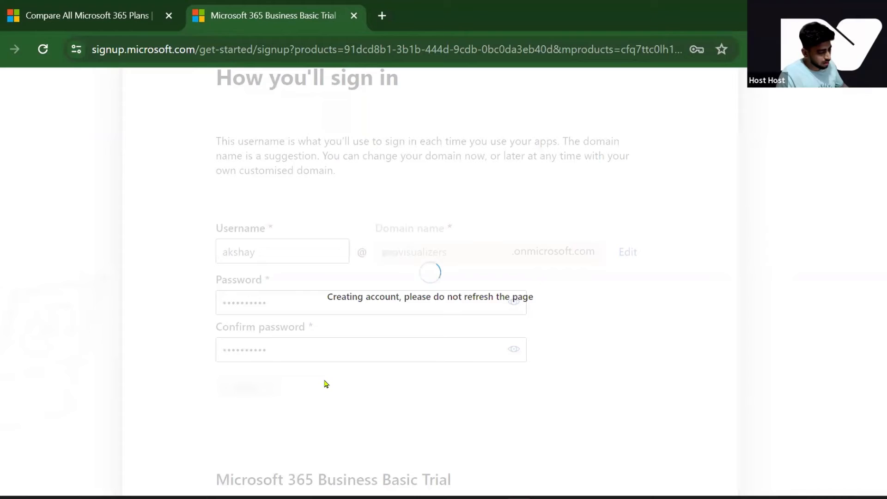
pyautogui.moveTo(267, 289)
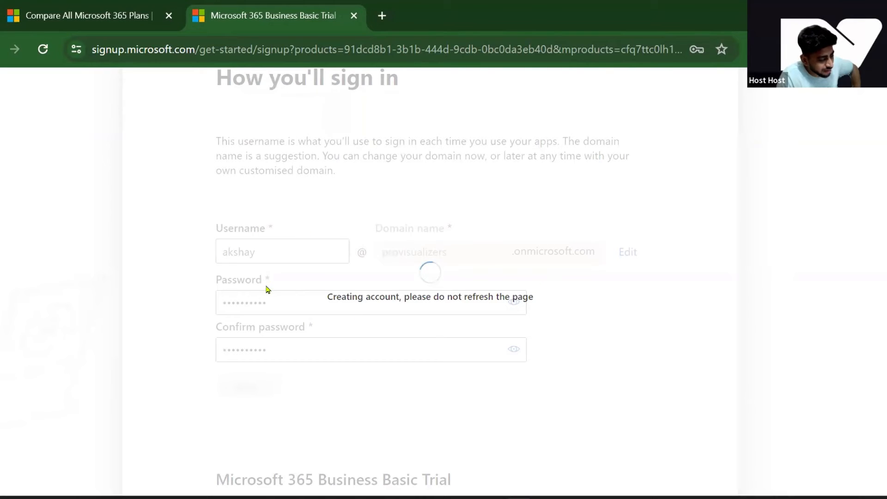
pyautogui.moveTo(446, 271)
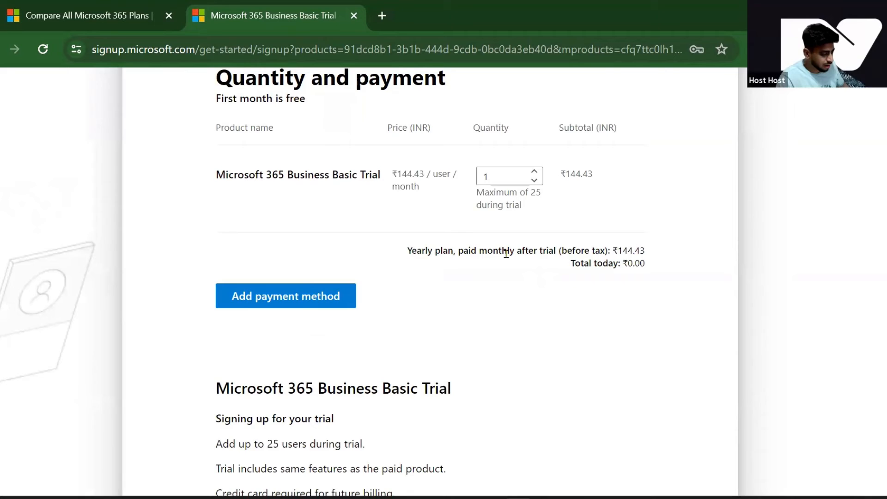
# Review the free-first-month Quantity and payment page, then move to a Google search for 'power bi service'
pyautogui.scroll(3)
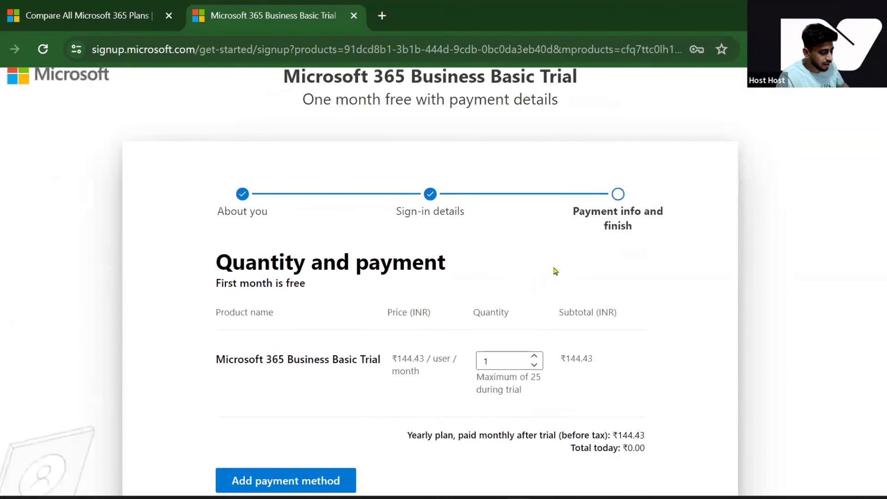
pyautogui.scroll(-3)
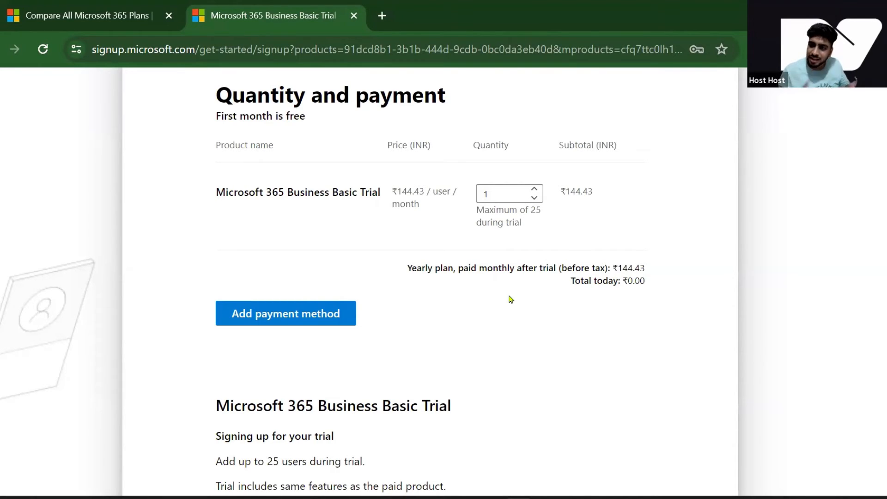
pyautogui.moveTo(445, 282)
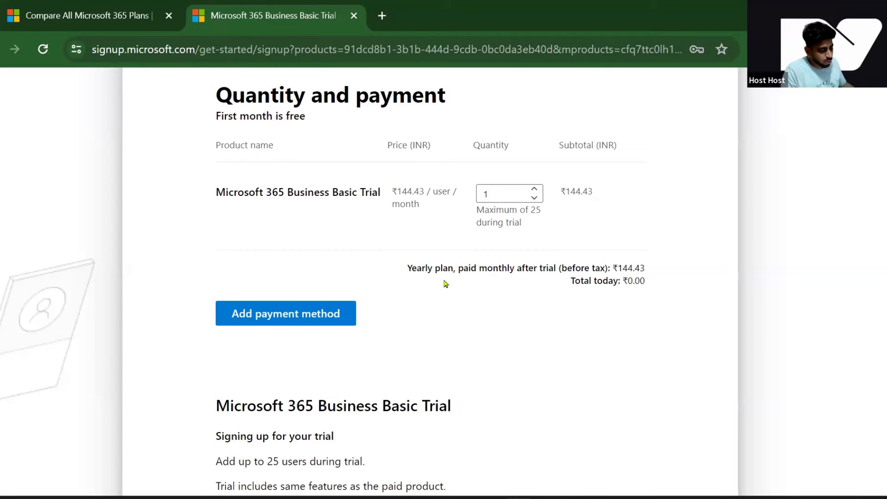
pyautogui.scroll(-3)
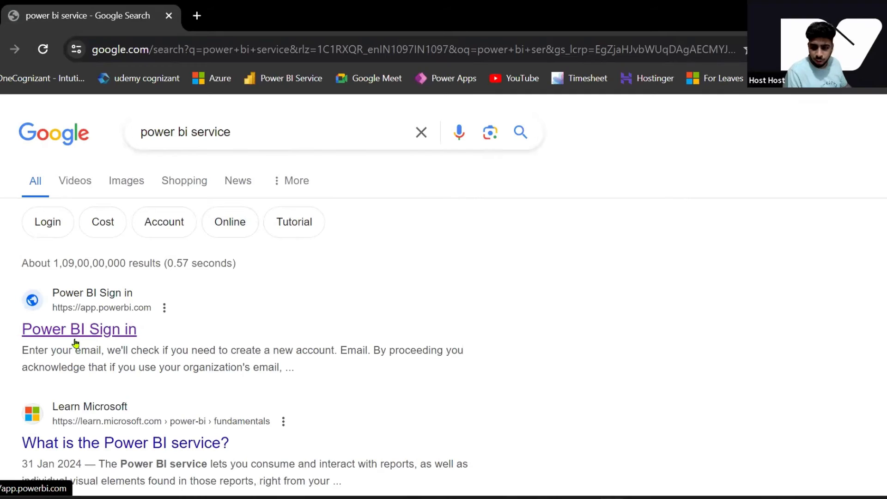
# Go to the Power BI sign-in page and submit the new onmicrosoft.com work email for the Fabric free signup
pyautogui.click(79, 329)
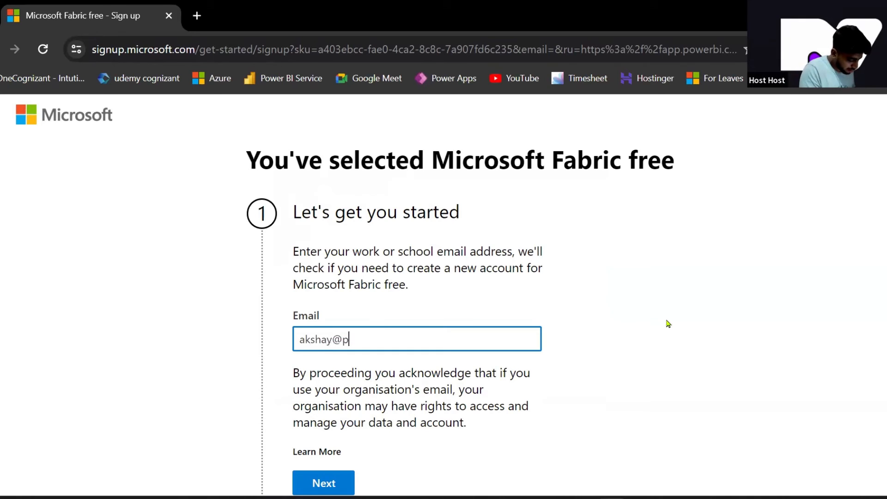
pyautogui.write('rovisualizers.onmicrosoft.com')
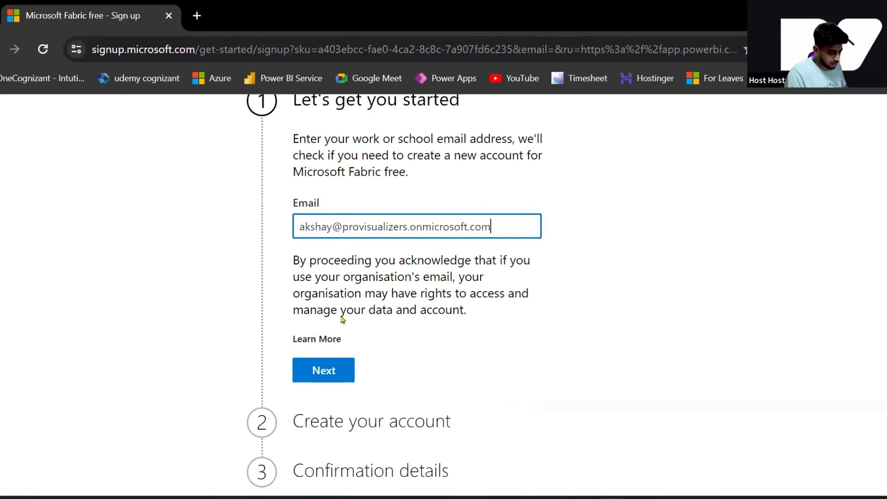
pyautogui.tripleClick(417, 226)
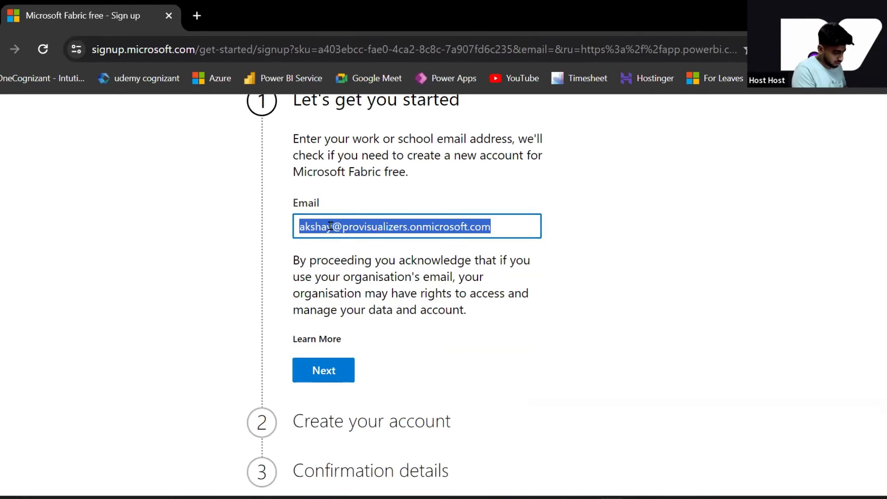
pyautogui.click(324, 370)
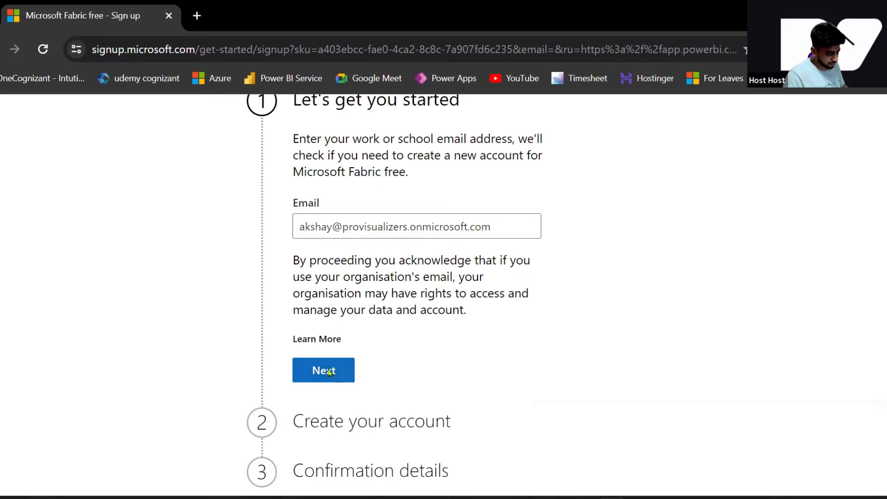
pyautogui.click(324, 370)
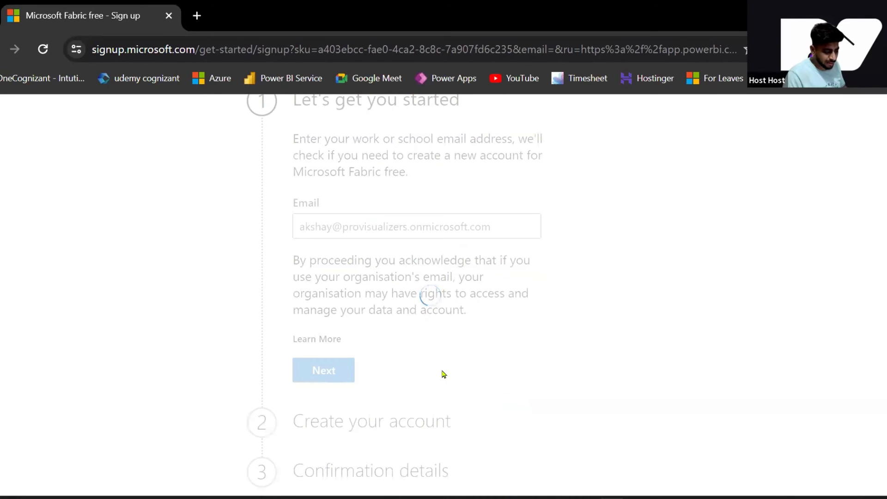
pyautogui.click(323, 370)
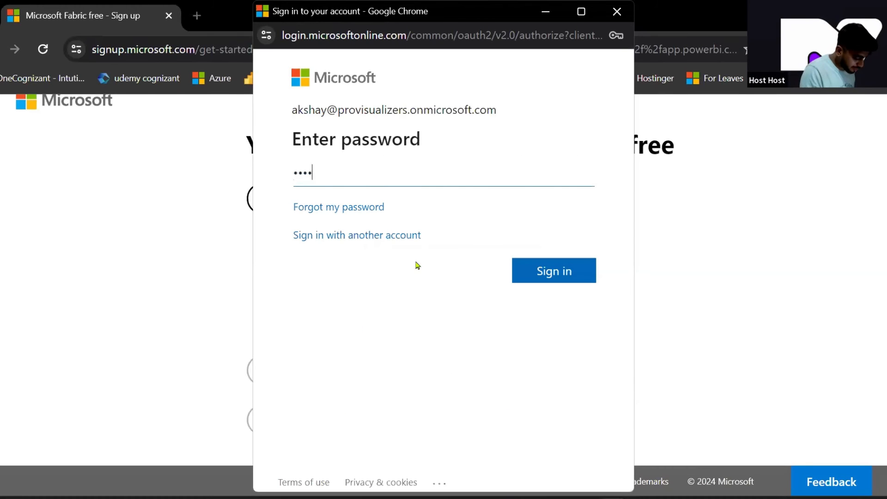
# Sign in with the work account password and finish the Fabric free signup with Get Started
pyautogui.click(553, 271)
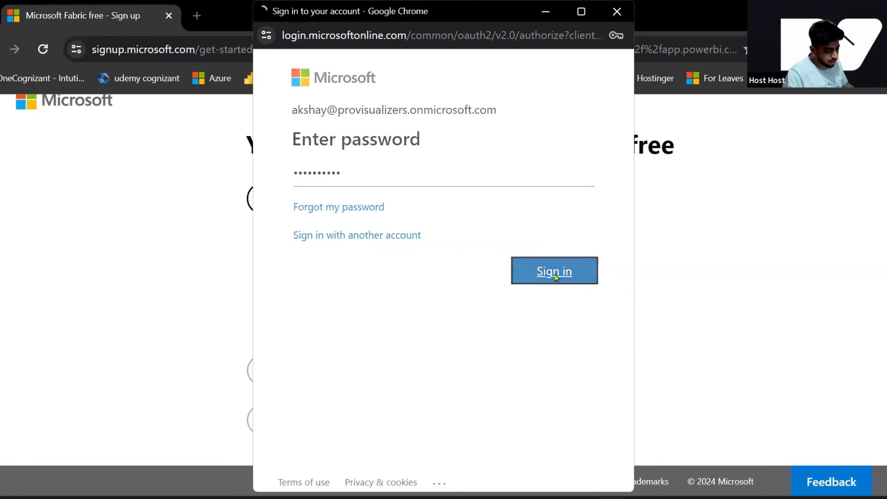
pyautogui.click(554, 271)
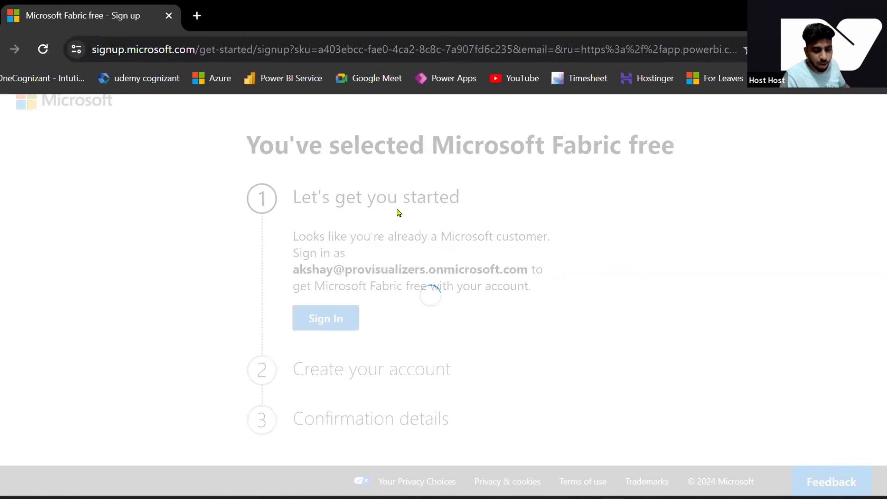
pyautogui.click(325, 317)
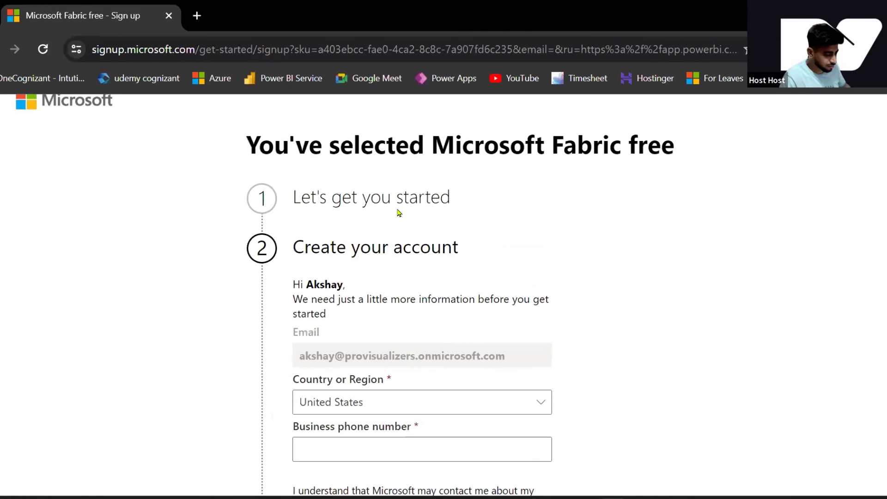
pyautogui.scroll(-3)
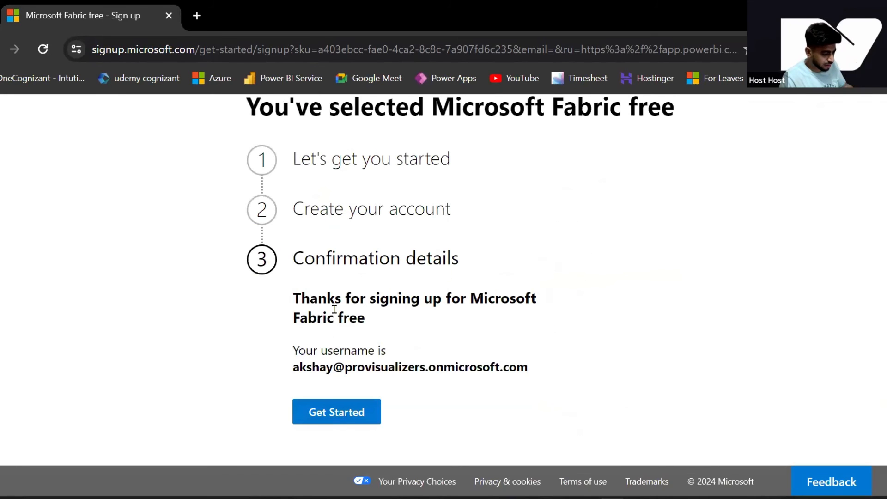
pyautogui.moveTo(501, 289)
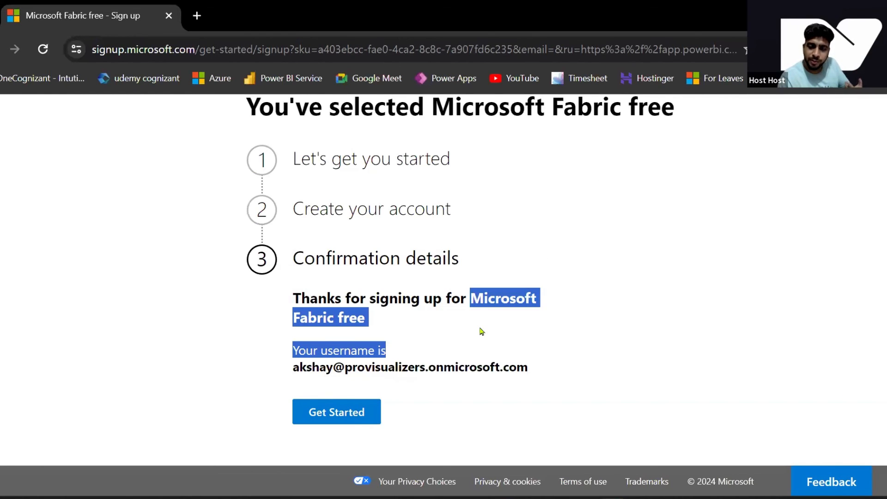
pyautogui.moveTo(526, 352)
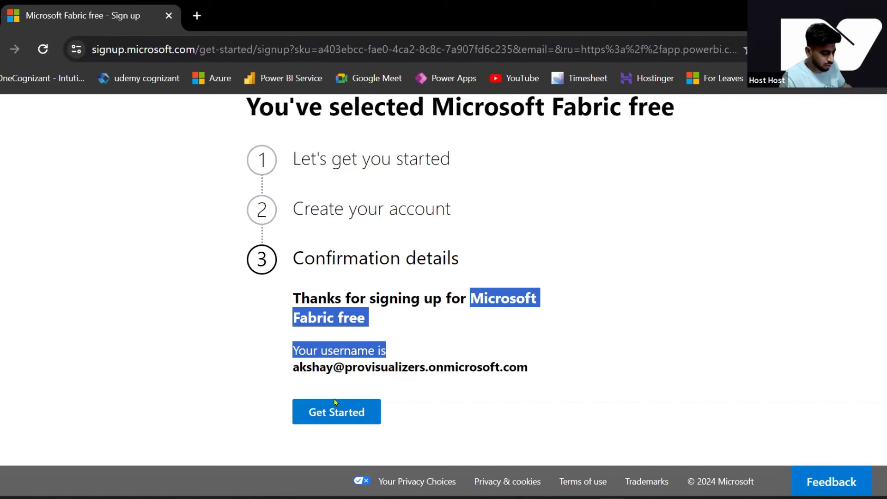
pyautogui.click(337, 411)
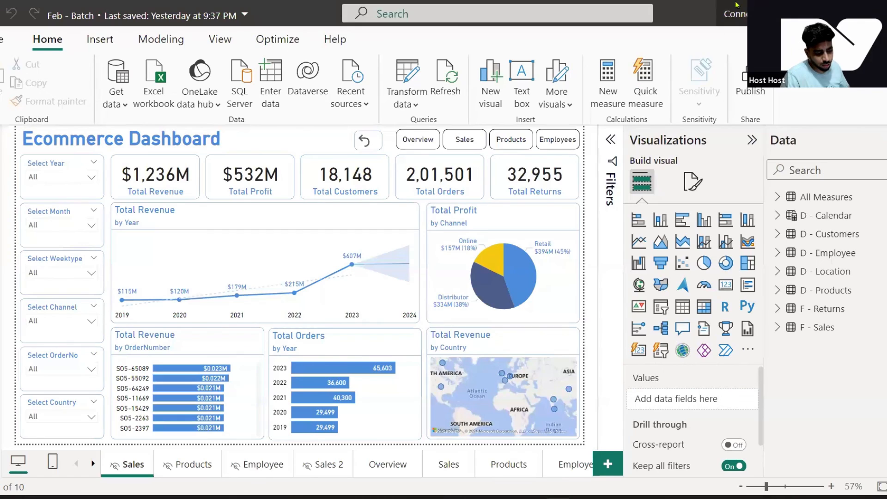
pyautogui.click(735, 14)
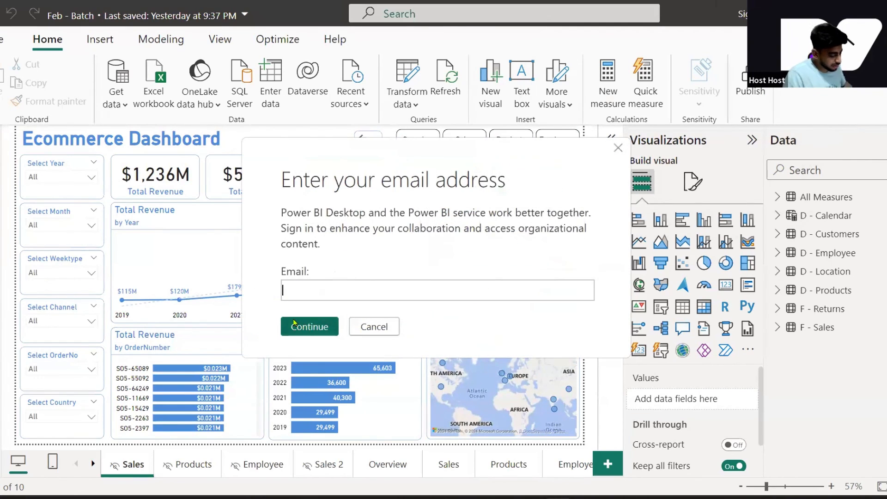
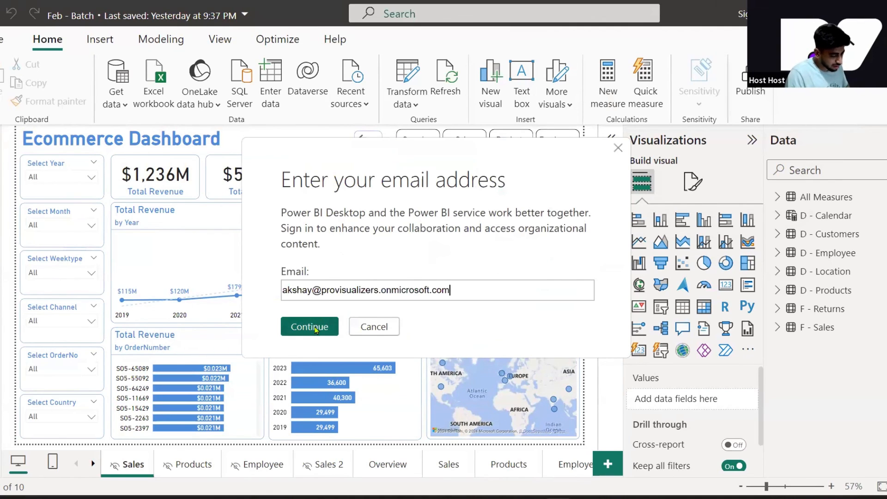
pyautogui.click(309, 326)
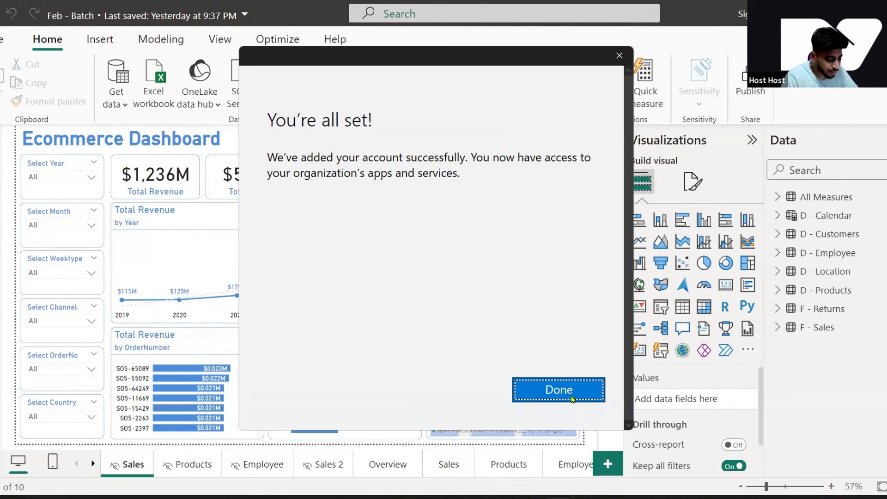
pyautogui.click(558, 390)
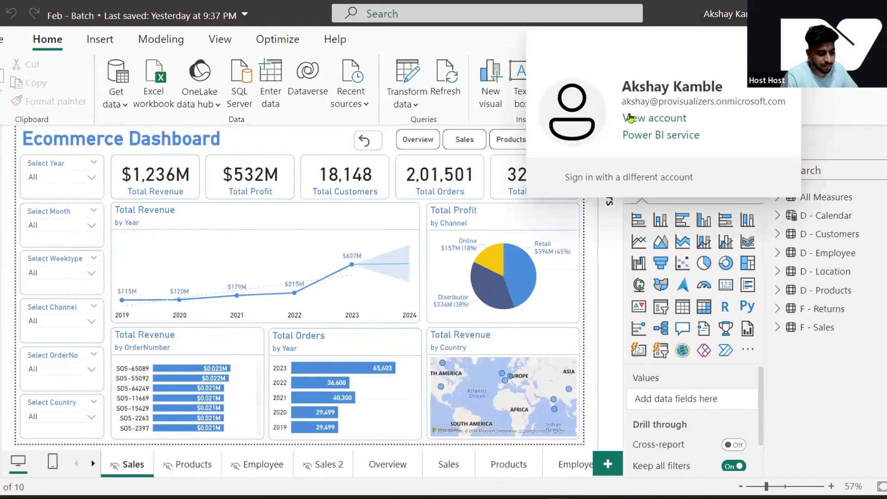
pyautogui.moveTo(795, 103)
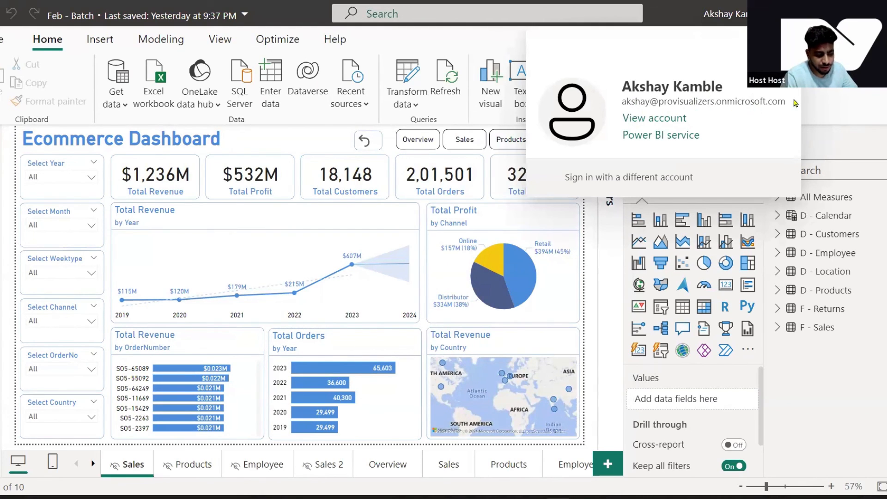